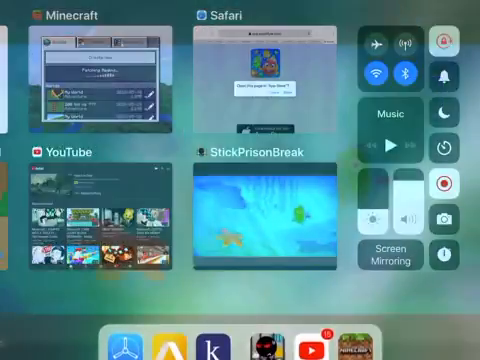
- Return to the StickPrisonBreak game from its card to continue the escape
click(258, 216)
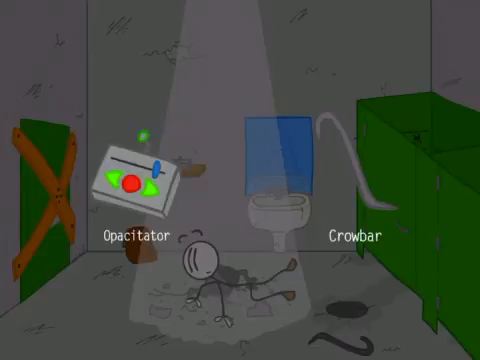
click(144, 170)
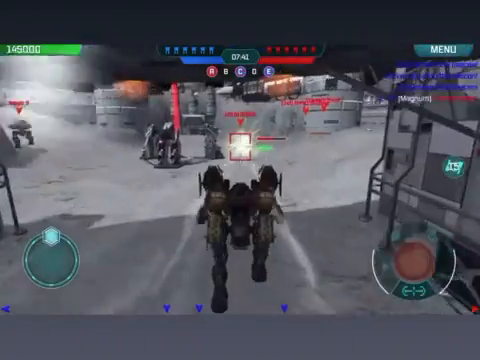
- Fire the mech's weapons at the enemy robot ahead
click(408, 260)
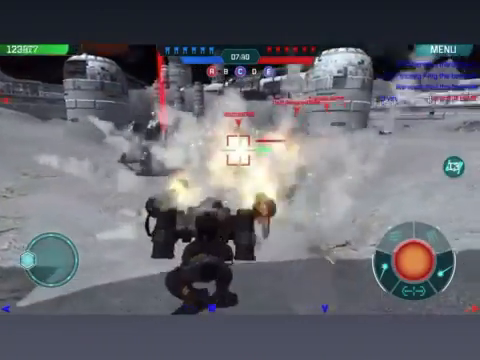